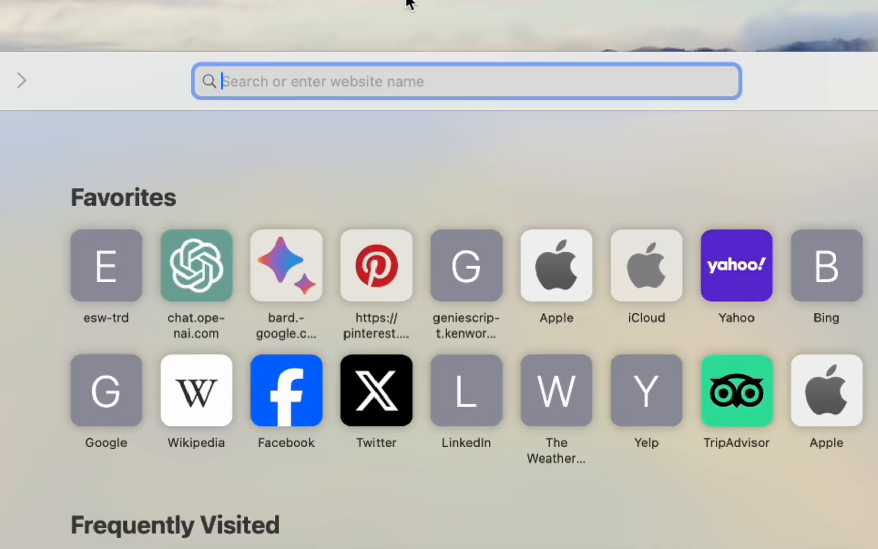
Step: Search Google for 'al dente macbook' and land on the AlDente page at apphousekitchen.com
type("al dente macbook")
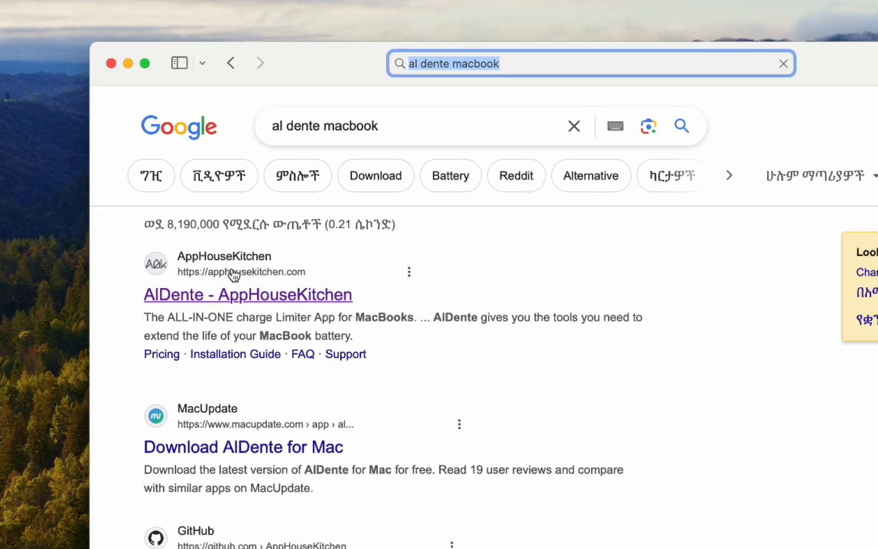
left_click(247, 295)
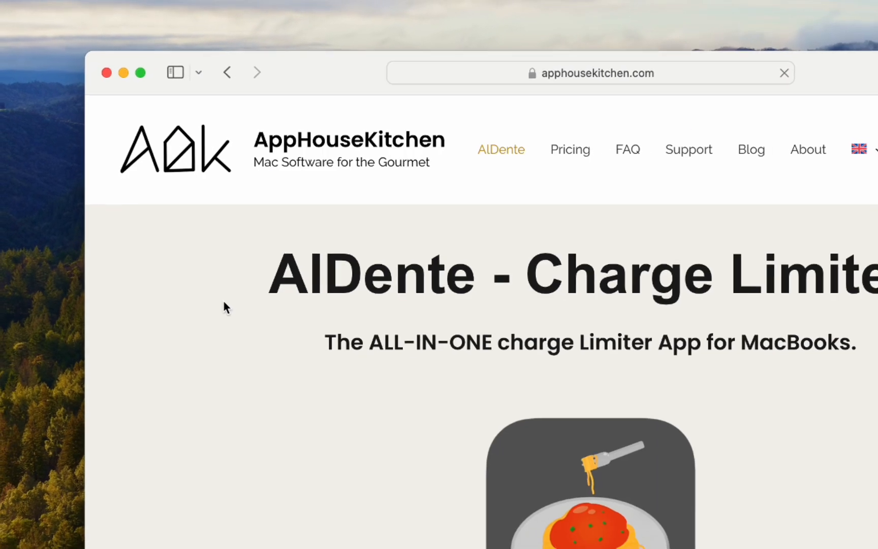
scroll("down", 3)
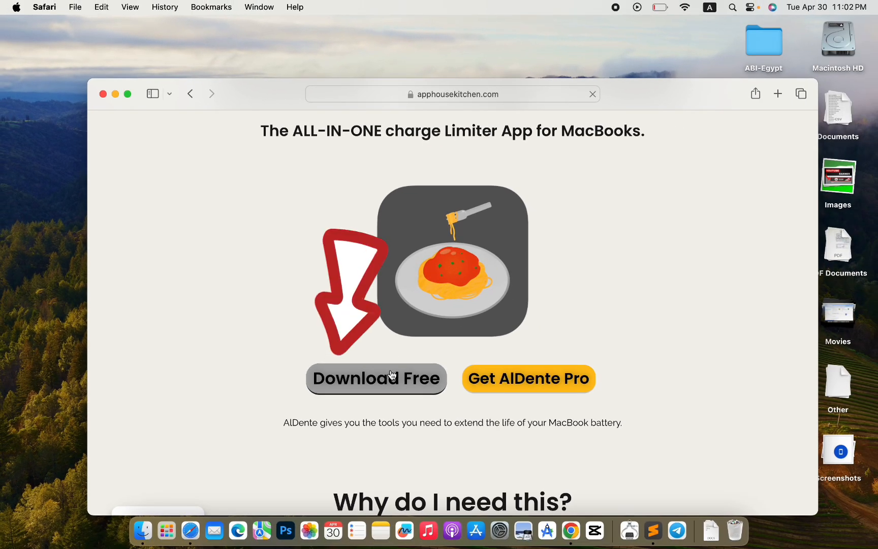
Step: Choose the AlDente Free edition from the download and pricing options
left_click(376, 378)
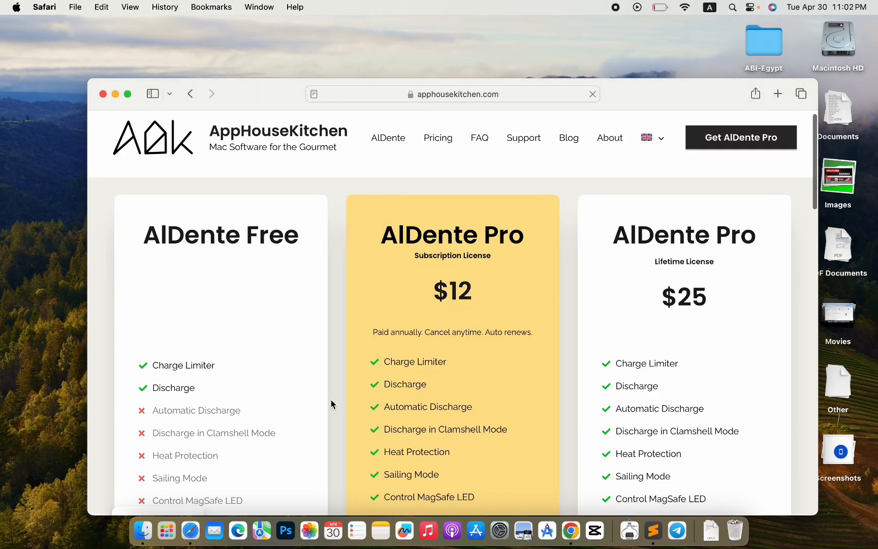
scroll("down", 3)
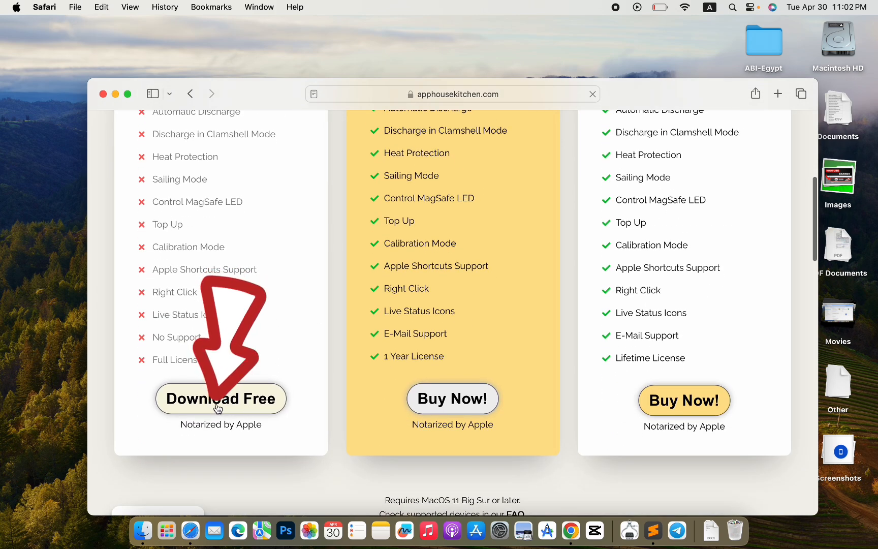
left_click(220, 398)
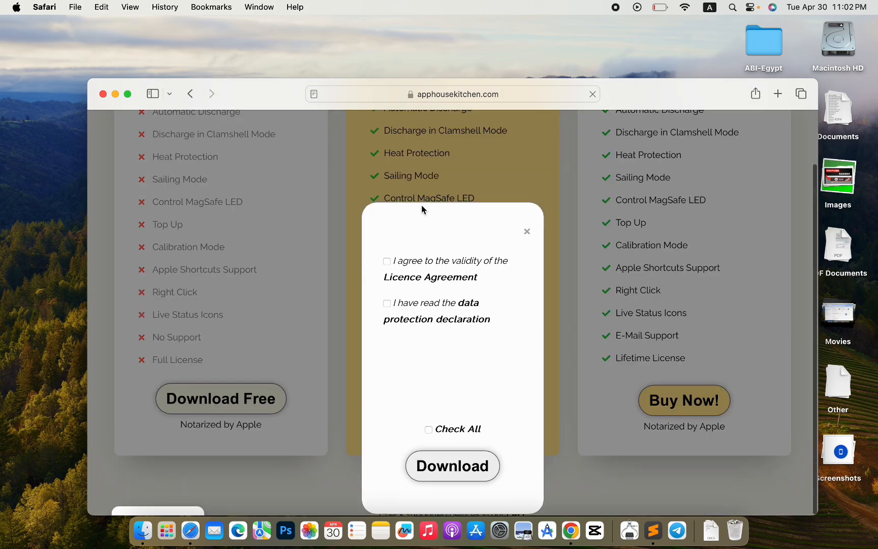
Step: Accept the licence and data protection terms, allow the download, and view AlDente.dmg in Downloads
left_click(386, 261)
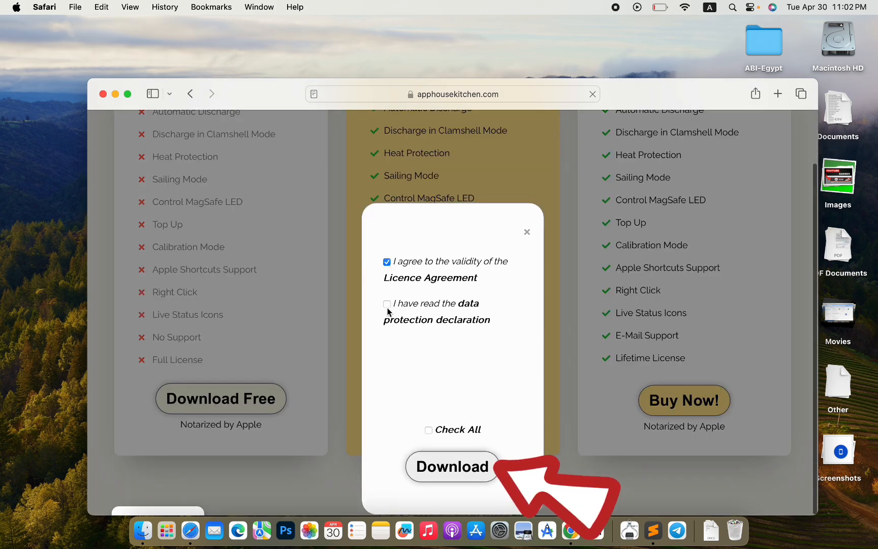
left_click(386, 304)
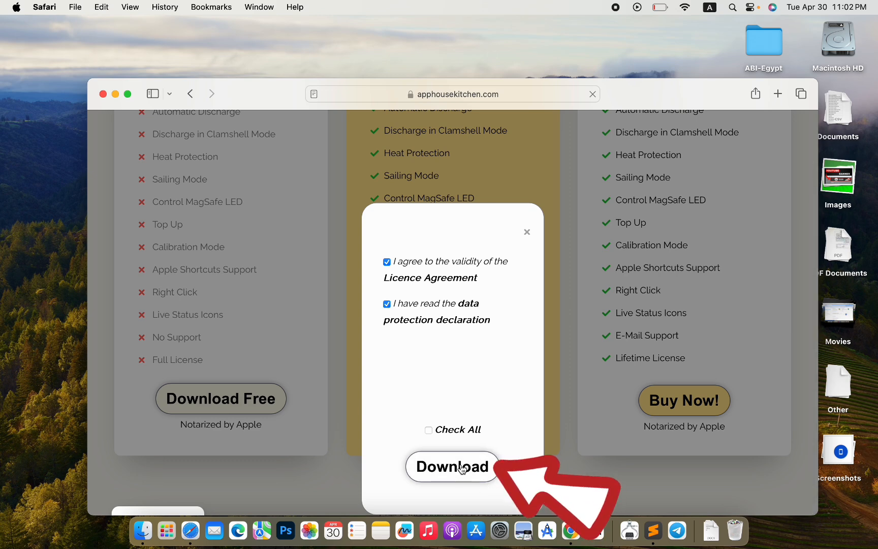
left_click(452, 466)
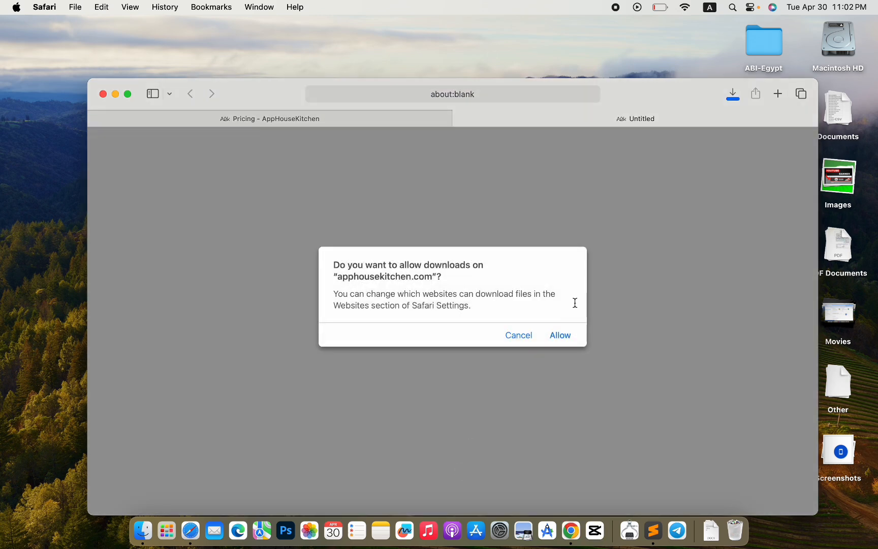
left_click(559, 335)
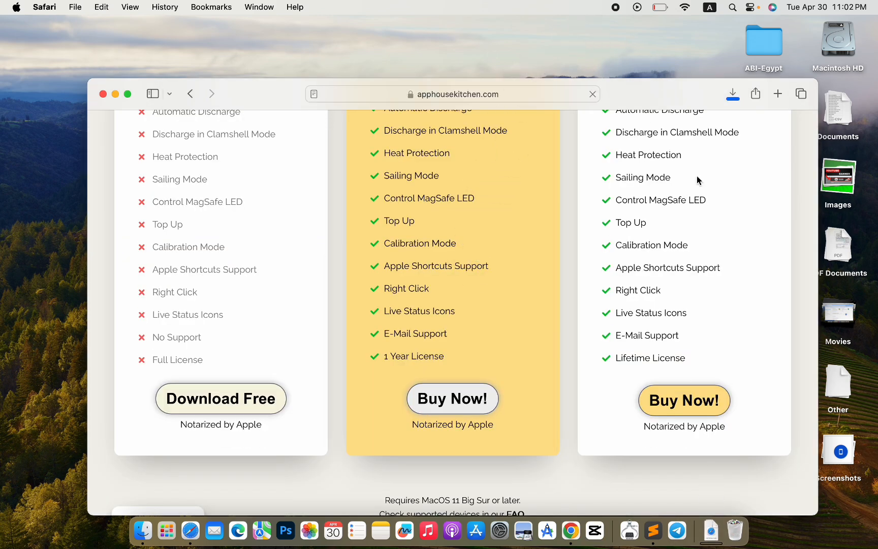
left_click(221, 398)
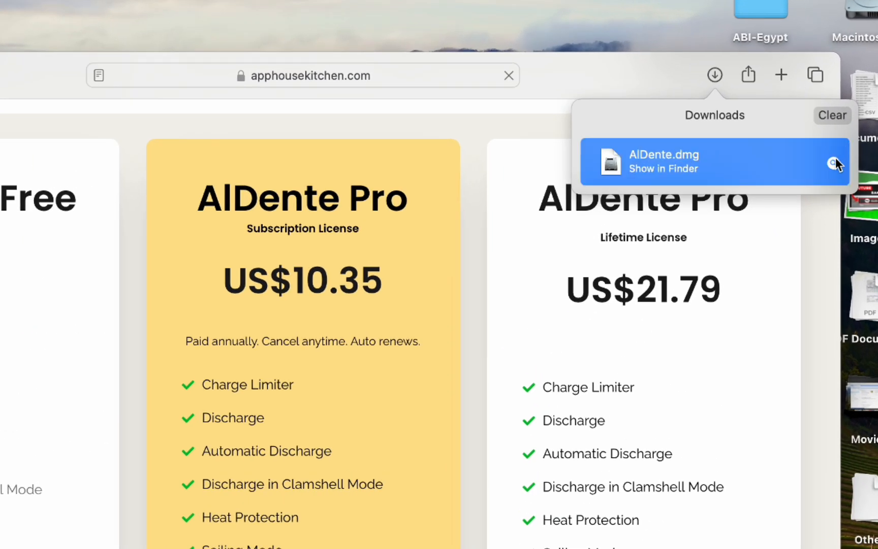
Step: Mount AlDente.dmg from Downloads and copy AlDente.app into the Applications folder
left_click(835, 163)
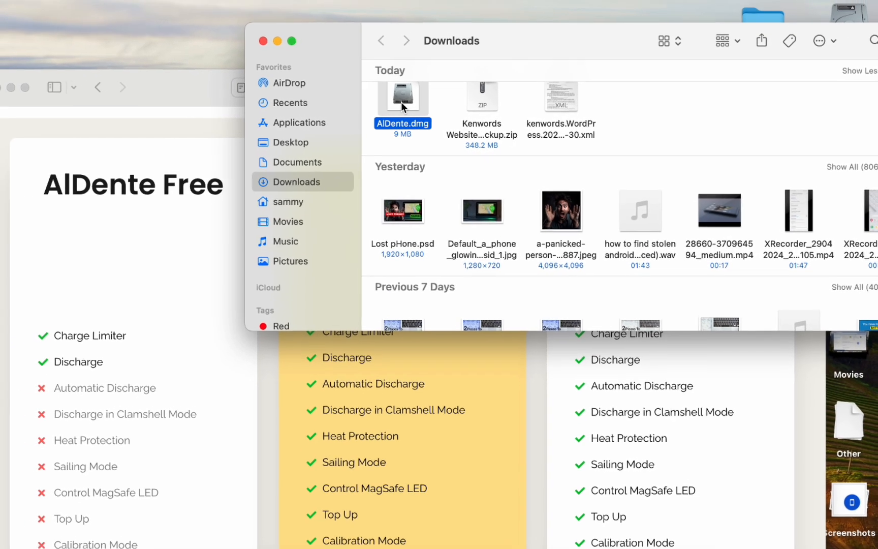
double_click(402, 97)
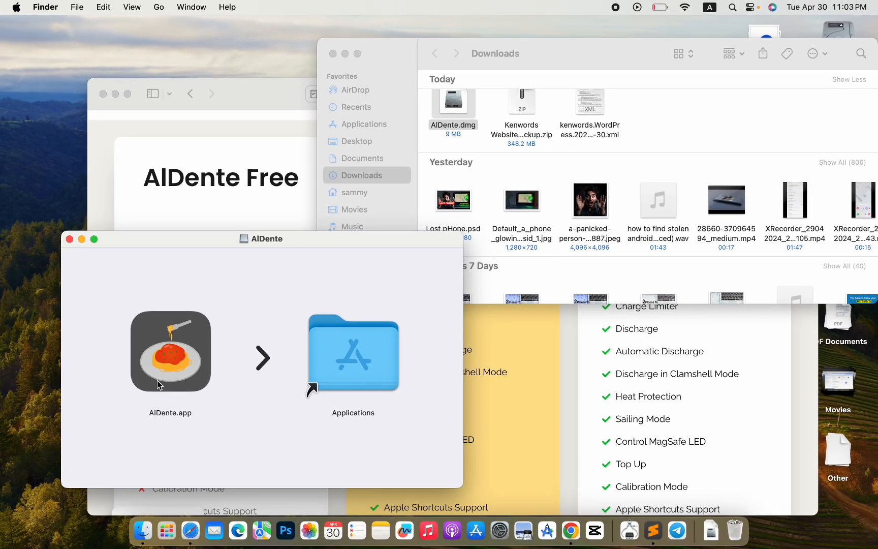
left_click_drag(171, 351, 293, 308)
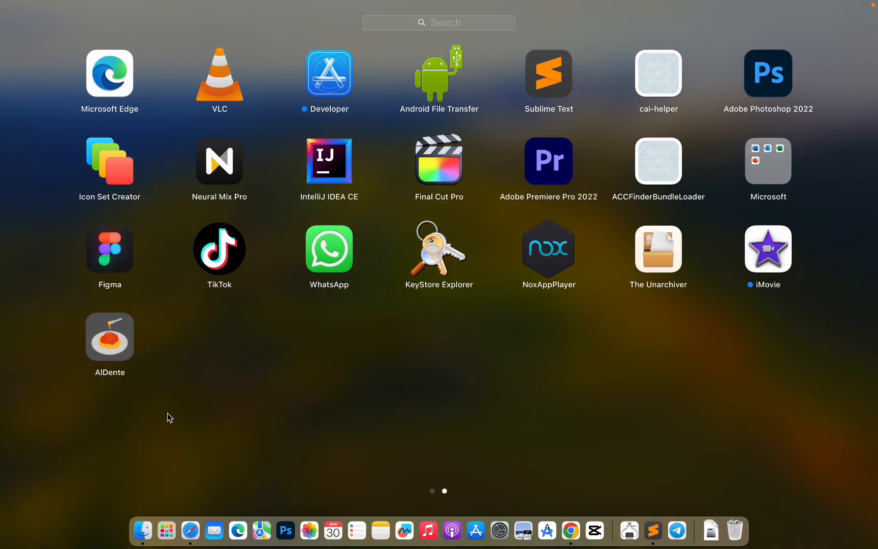
mouse_move(203, 402)
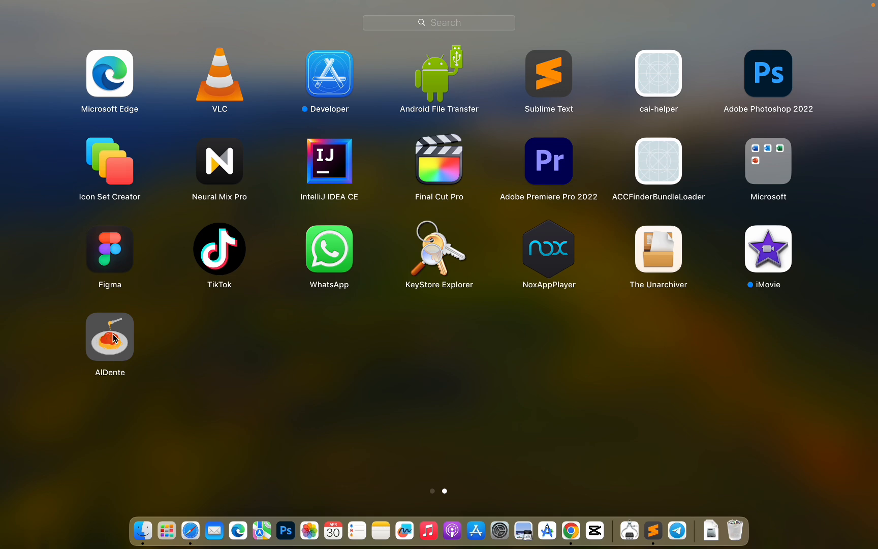
Step: Launch AlDente from Launchpad, triggering the internet-downloaded app warning
left_click(109, 338)
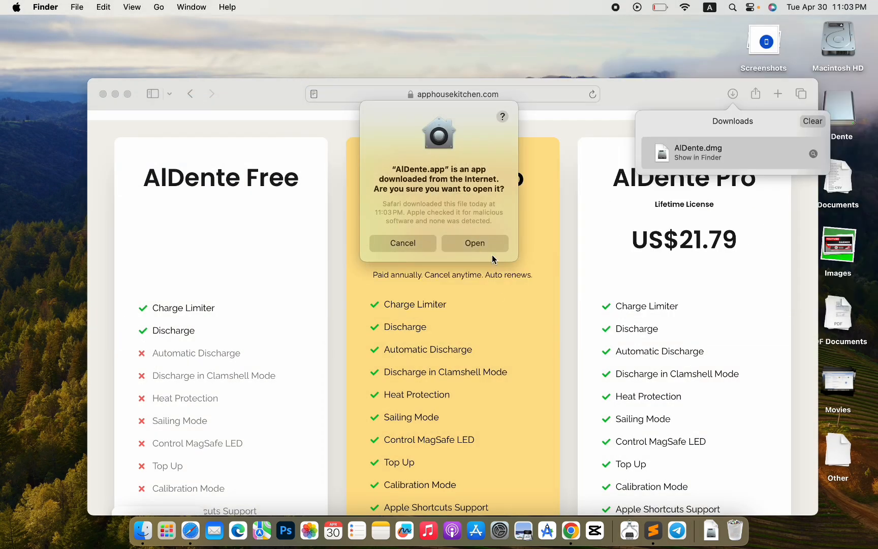
mouse_move(474, 243)
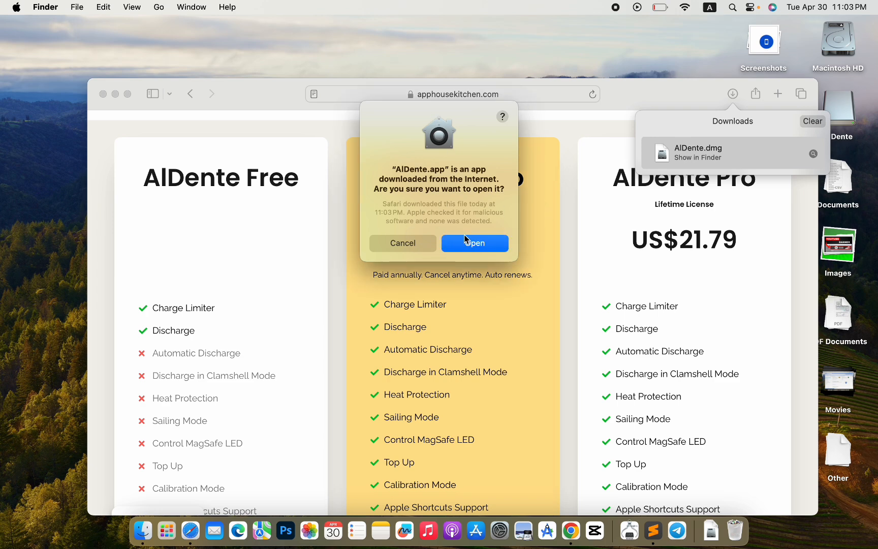
Step: Confirm opening AlDente, answer the automatic update prompt and pass the Welcome screen
left_click(474, 243)
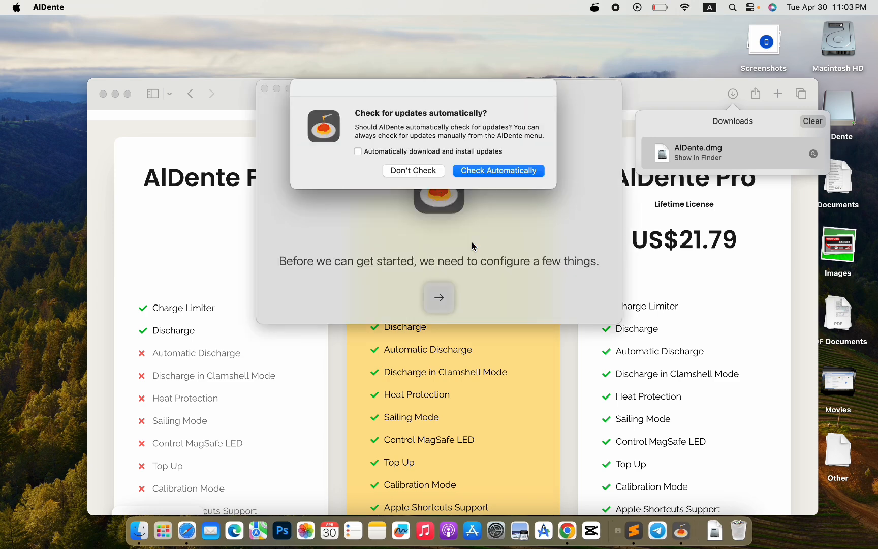
left_click(497, 171)
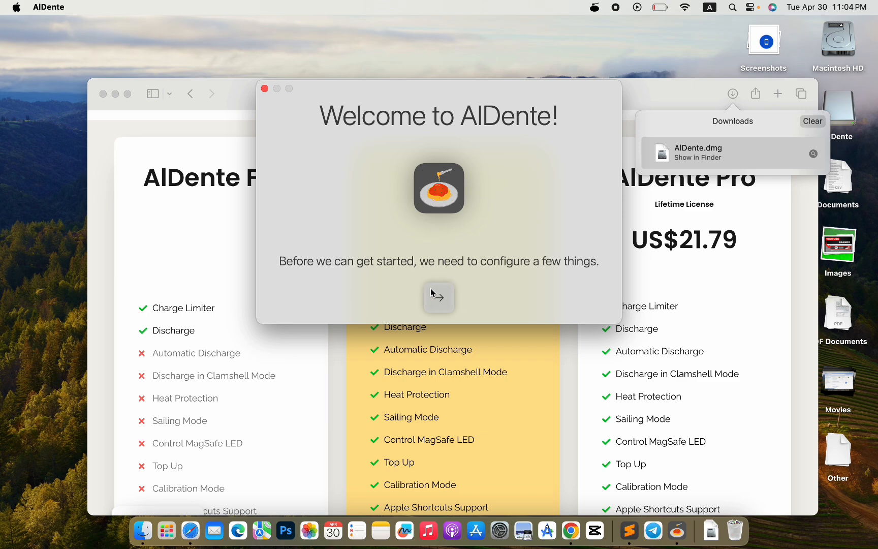
left_click(439, 297)
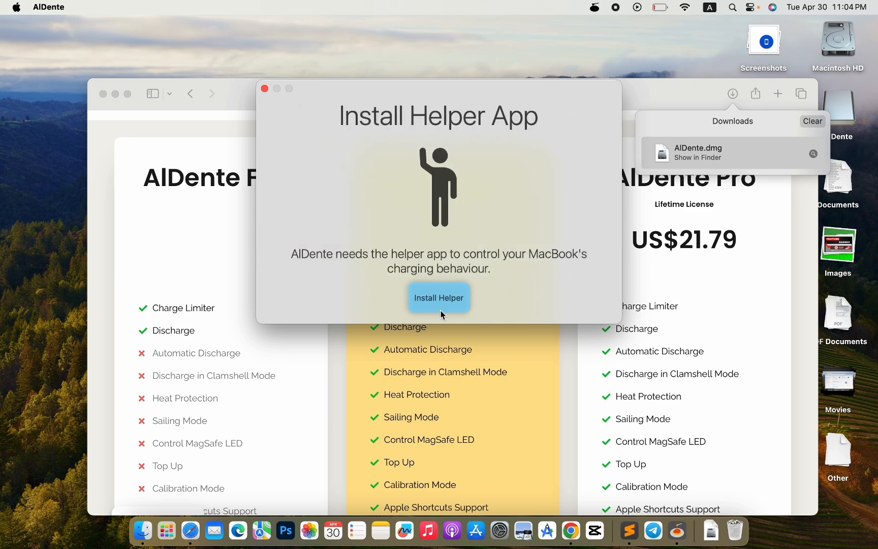
Step: Install the AlDente helper tool with password authorization and acknowledge the success message
left_click(439, 298)
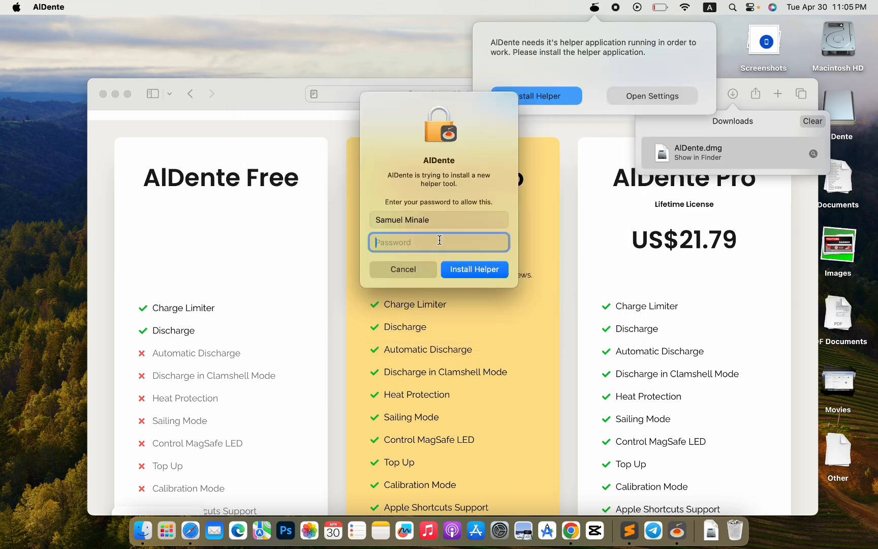
left_click(473, 268)
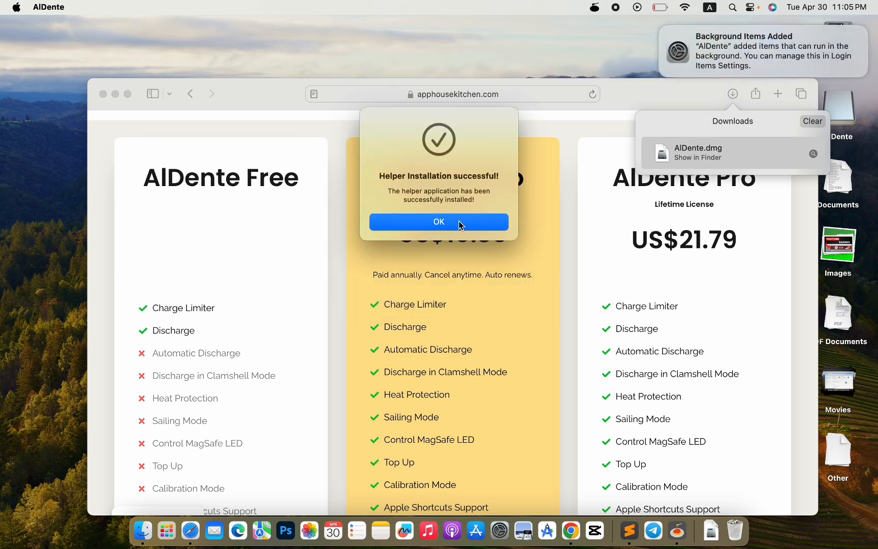
left_click(438, 221)
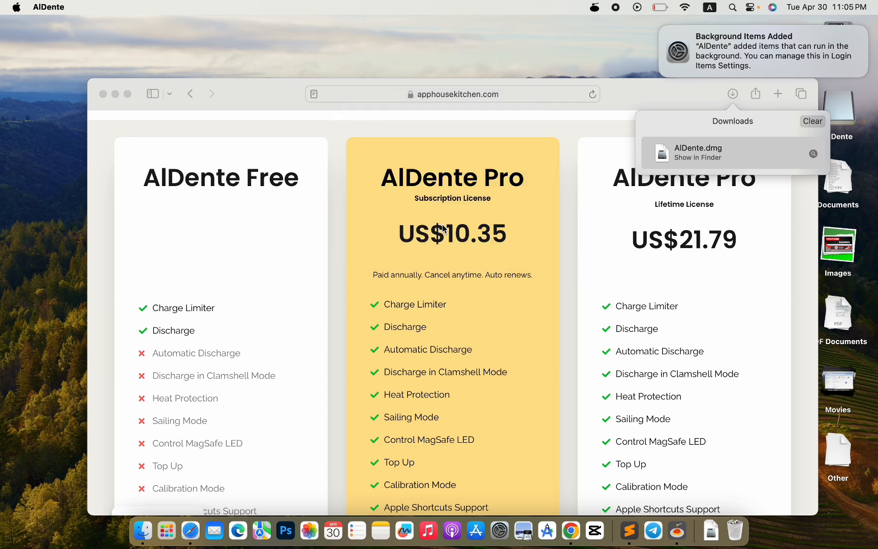
Step: Check in AlDente's menu bar panel that the charge limit reads 80%
left_click(594, 7)
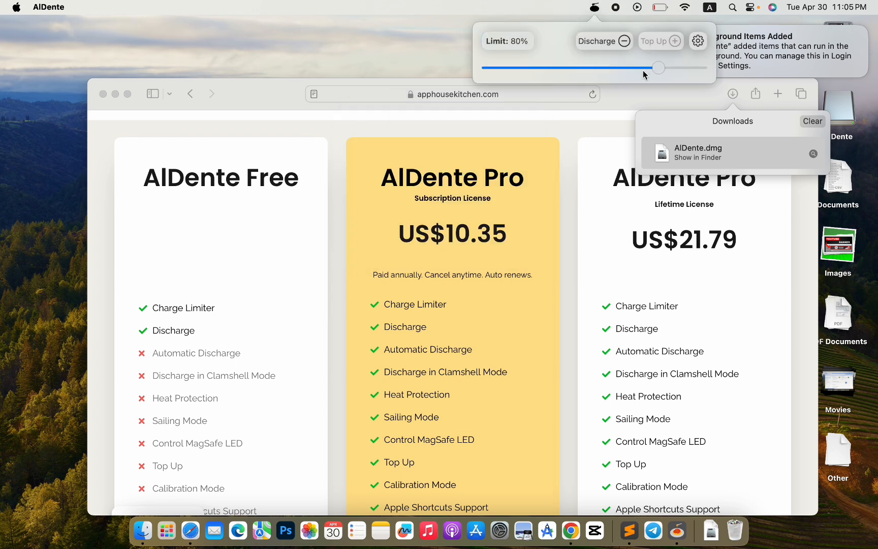
left_click(594, 7)
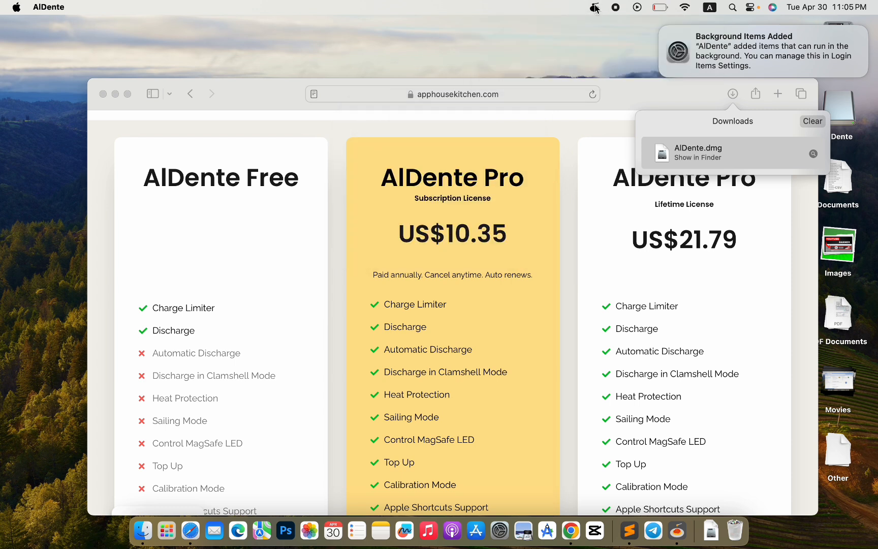
left_click(594, 7)
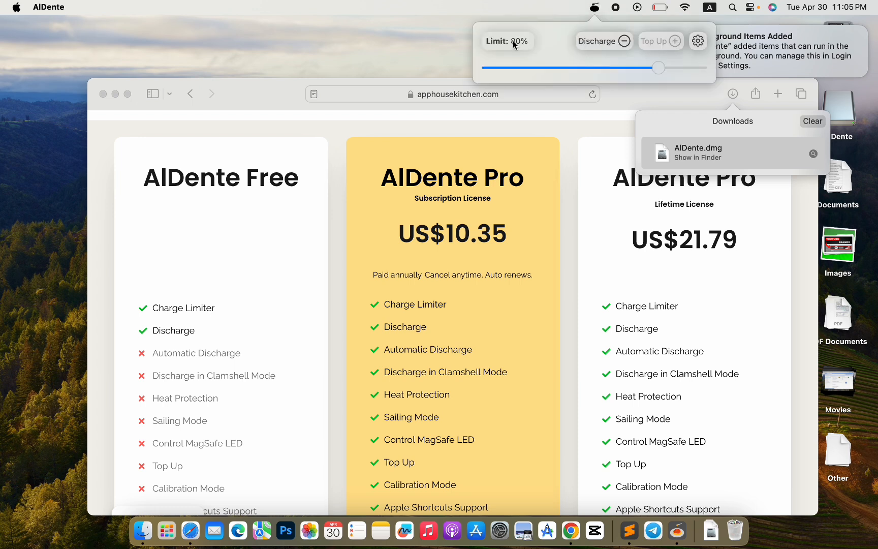
mouse_move(513, 48)
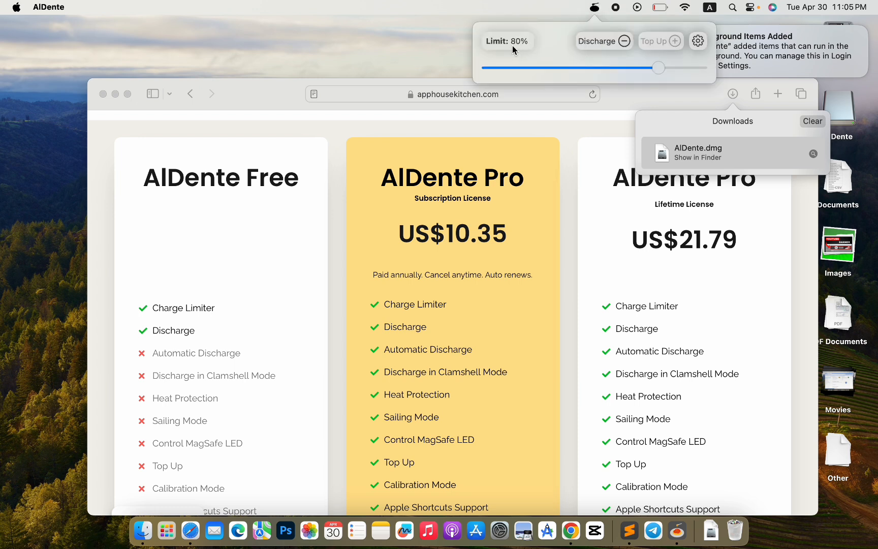
left_click(507, 41)
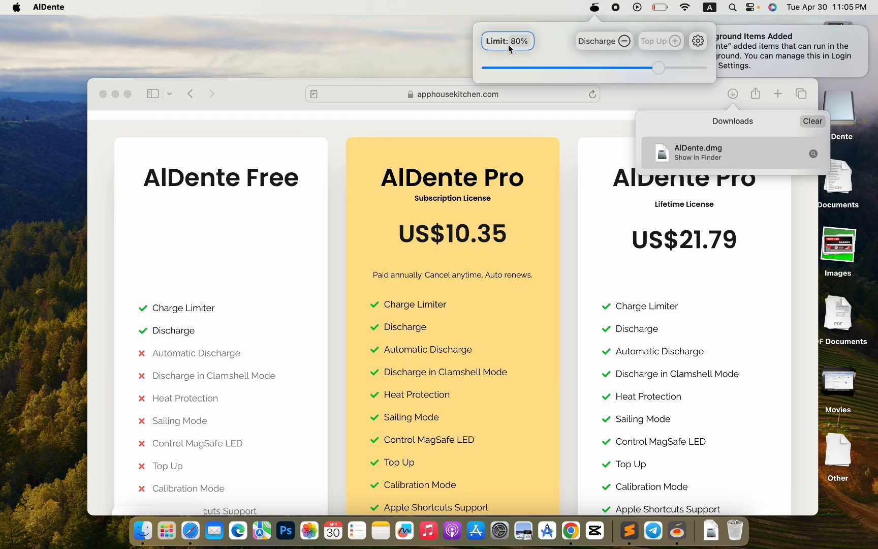
mouse_move(611, 62)
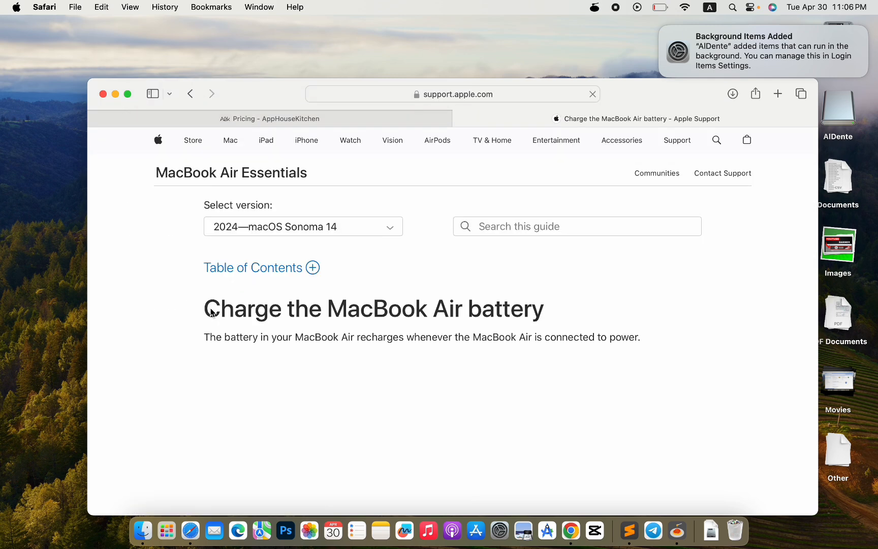
Step: Read Apple's Optimized Battery Charging explanation and recheck AlDente's 80% limit
scroll("down", 3)
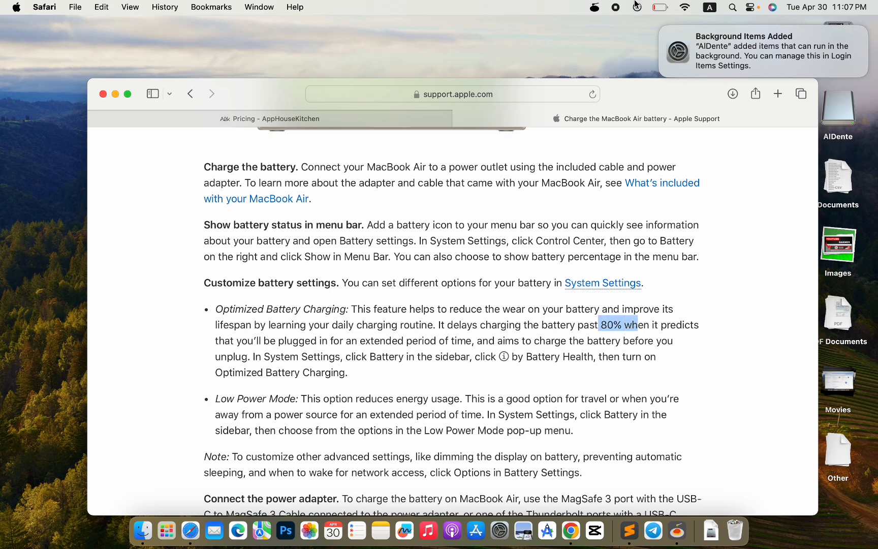
left_click(594, 7)
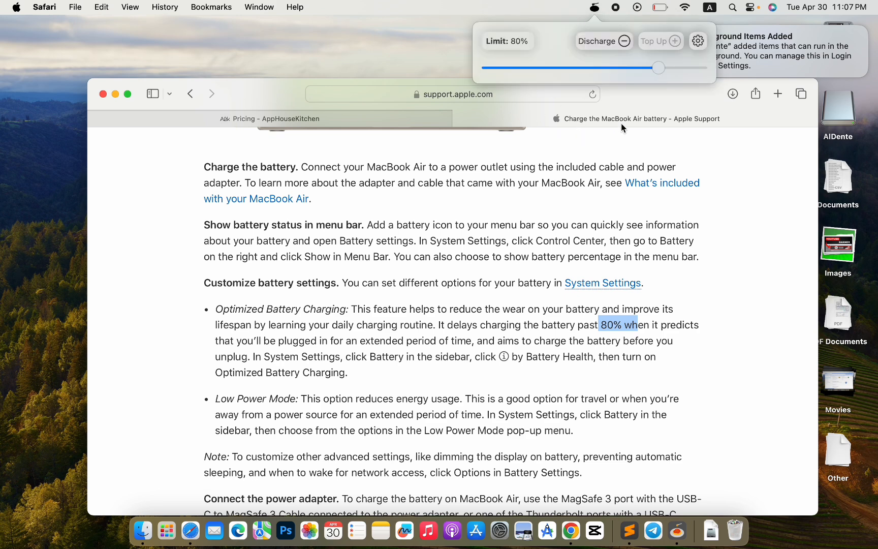
mouse_move(550, 46)
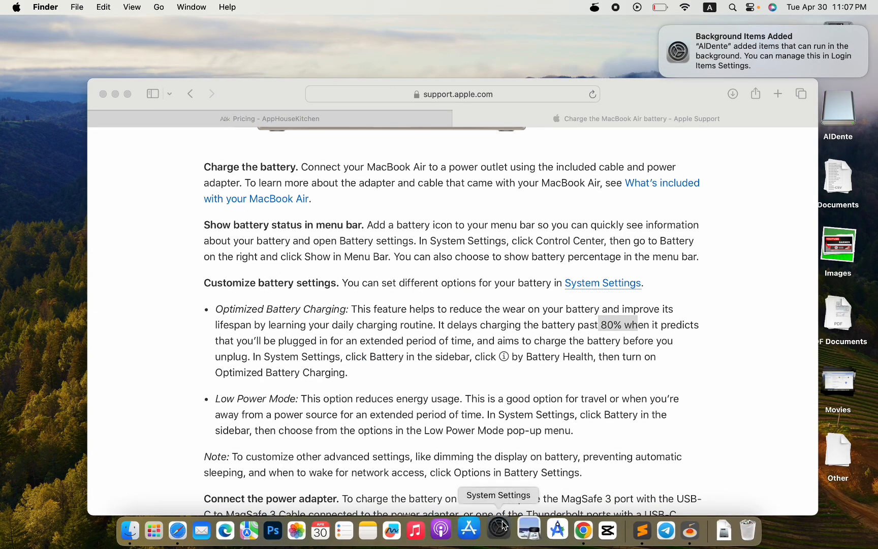
Step: In System Settings' Battery Health, switch off Optimized Battery Charging, raising the confirmation prompt
left_click(497, 529)
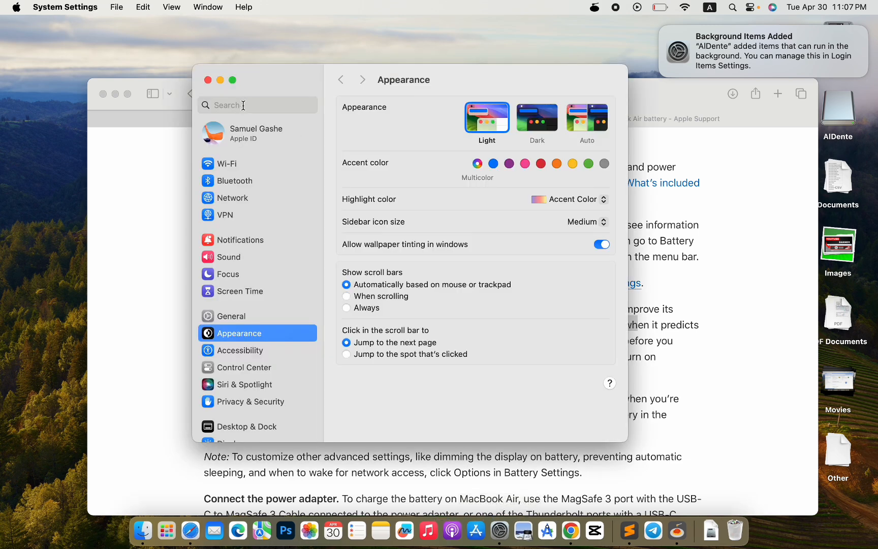
type("baa")
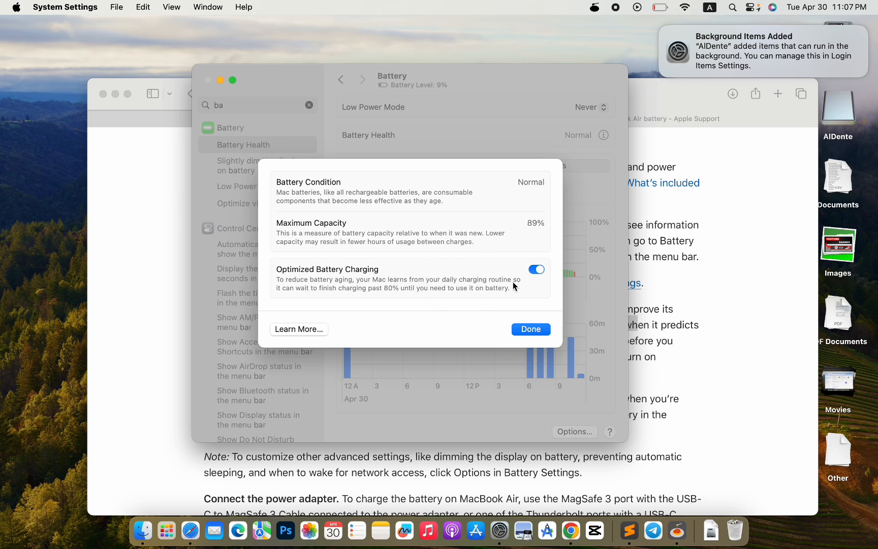
left_click(535, 270)
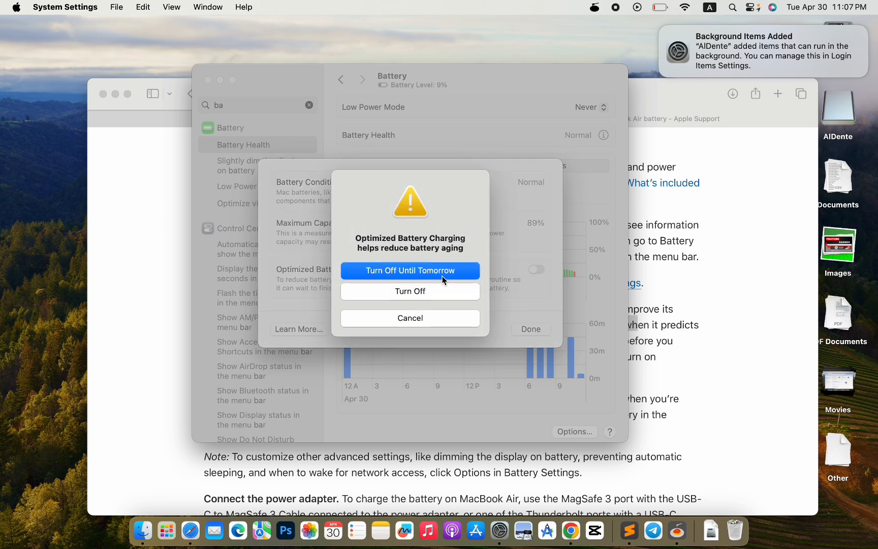
mouse_move(429, 275)
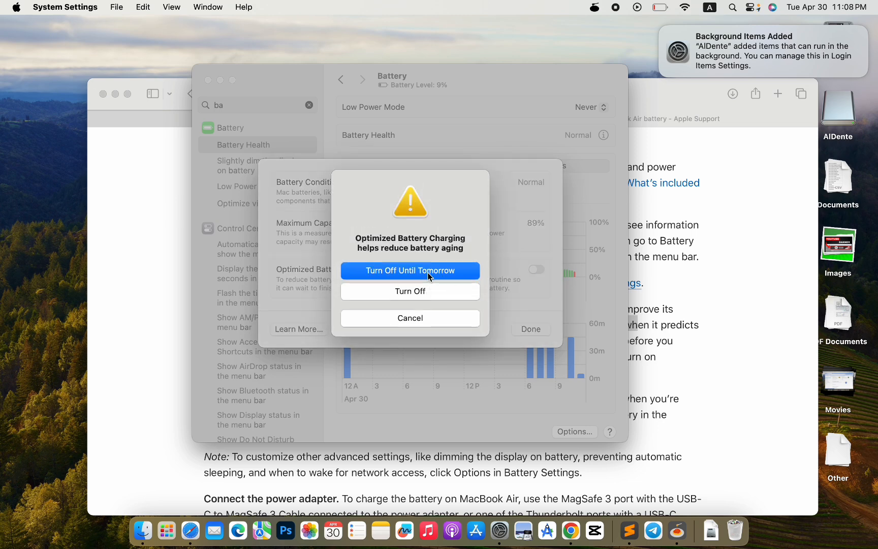